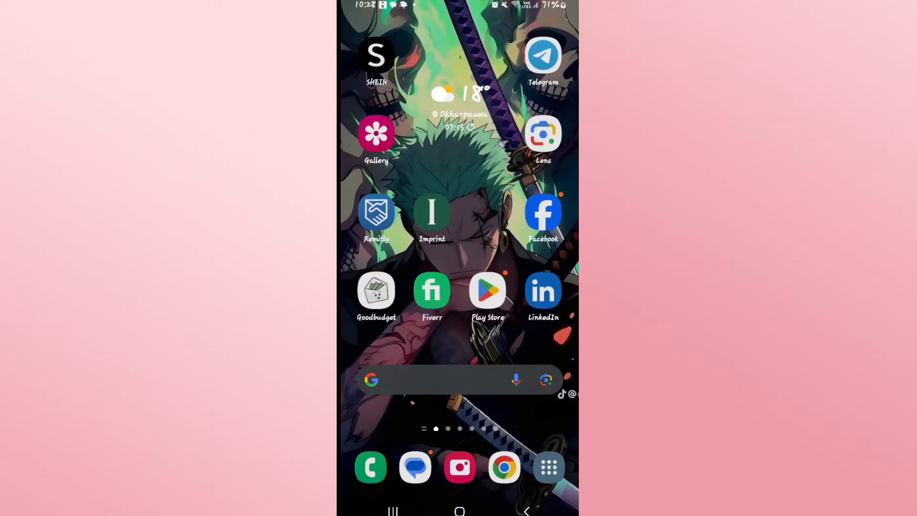
{"action": "mouse_move", "coordinate": [434, 228]}
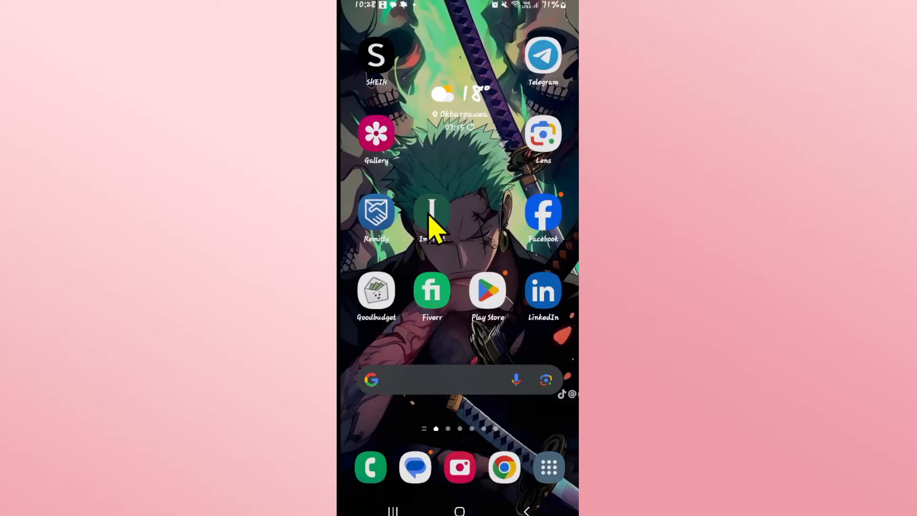
Step: Launch Imprint and choose 'Log in' to reach the Google, Apple or email sign-in options
{"action": "left_click", "coordinate": [432, 216]}
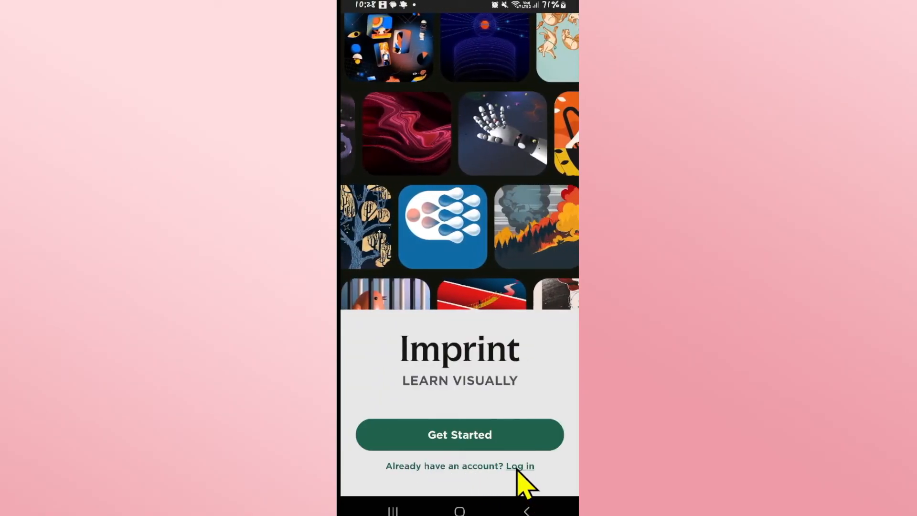
{"action": "left_click", "coordinate": [519, 466]}
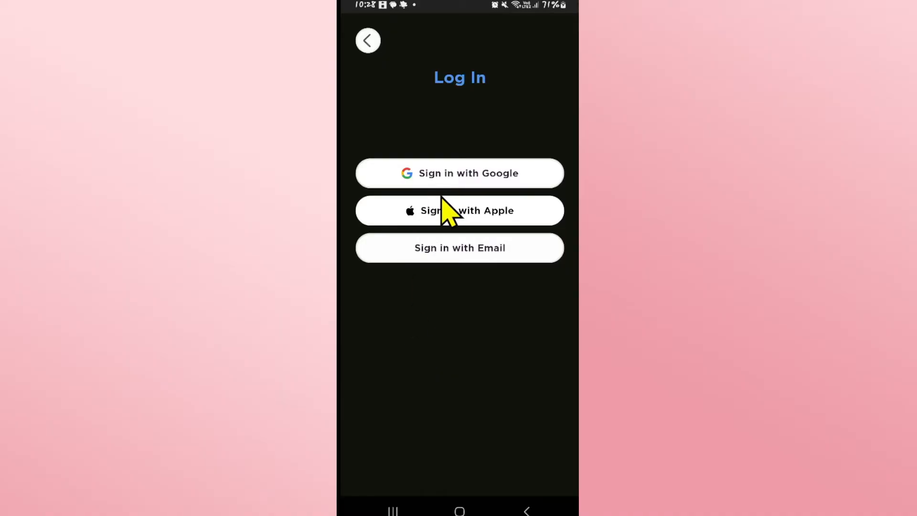
{"action": "mouse_move", "coordinate": [474, 192]}
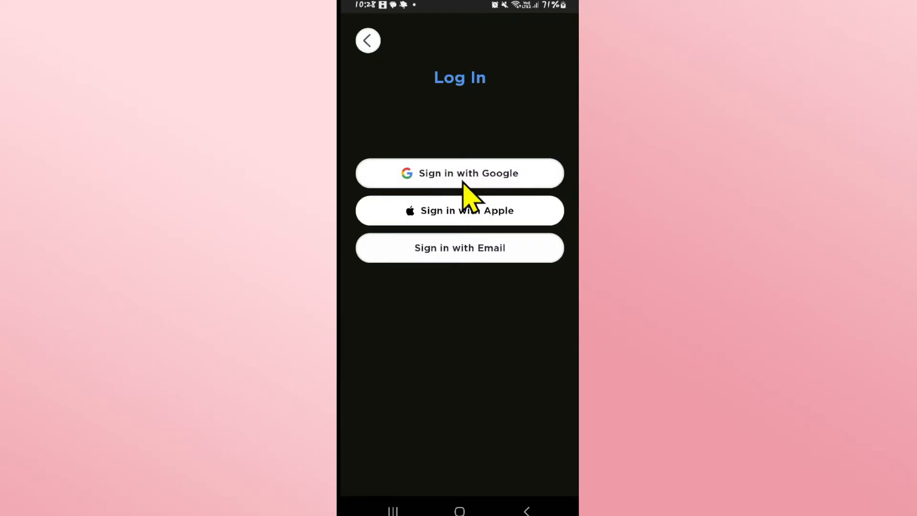
Step: Sign in with Google and confirm with Continue in the Google account sheet
{"action": "left_click", "coordinate": [459, 173]}
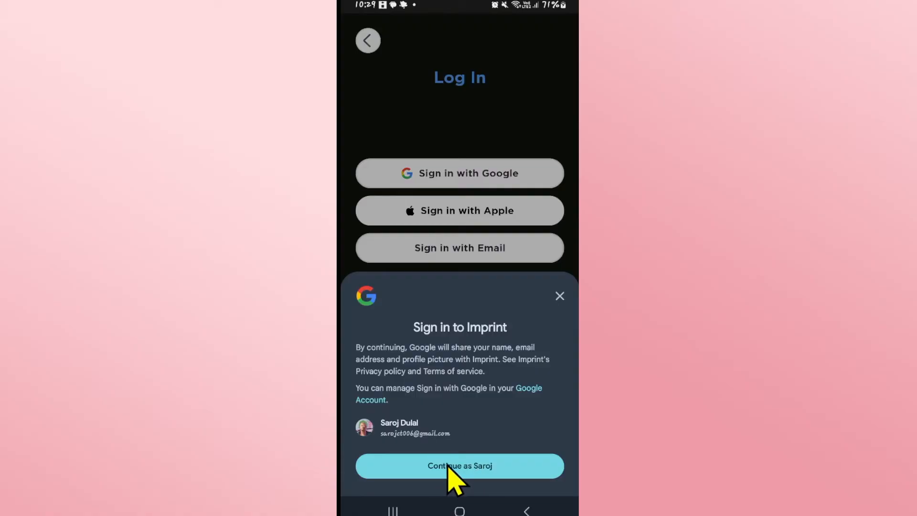
{"action": "left_click", "coordinate": [459, 465]}
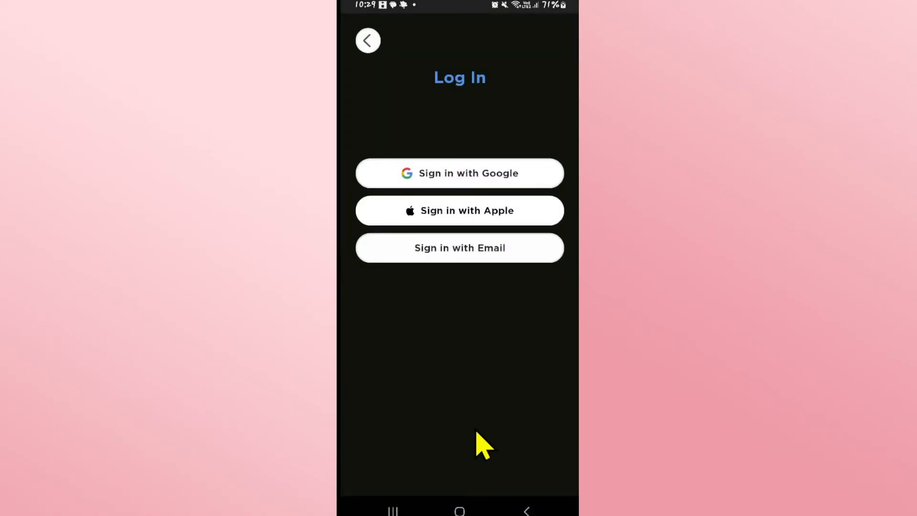
{"action": "mouse_move", "coordinate": [389, 234]}
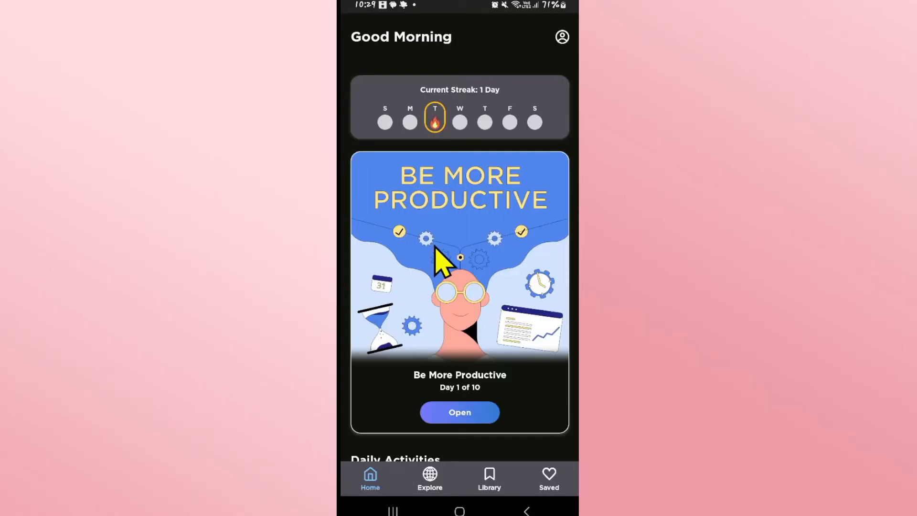
Step: Scroll the Imprint screen, then return to the Android home screen
{"action": "scroll", "scroll_direction": "down", "scroll_amount": 3}
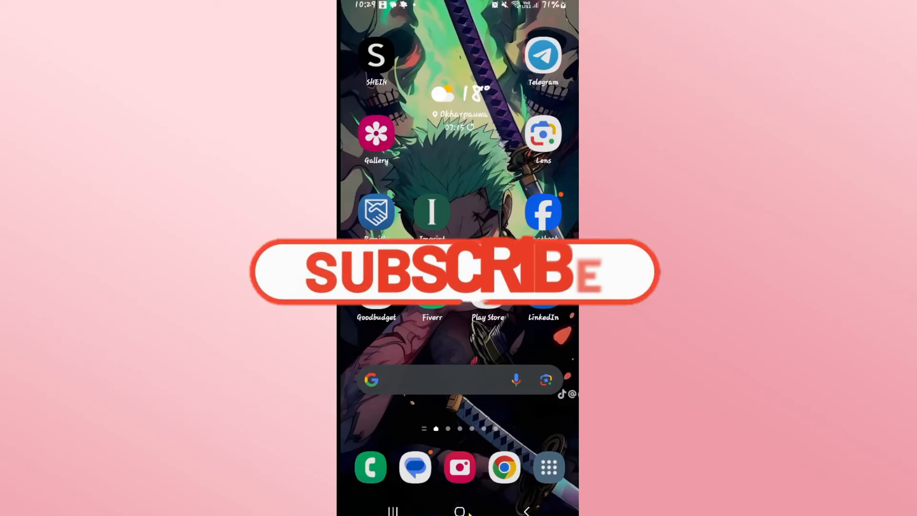
{"action": "left_click", "coordinate": [456, 271]}
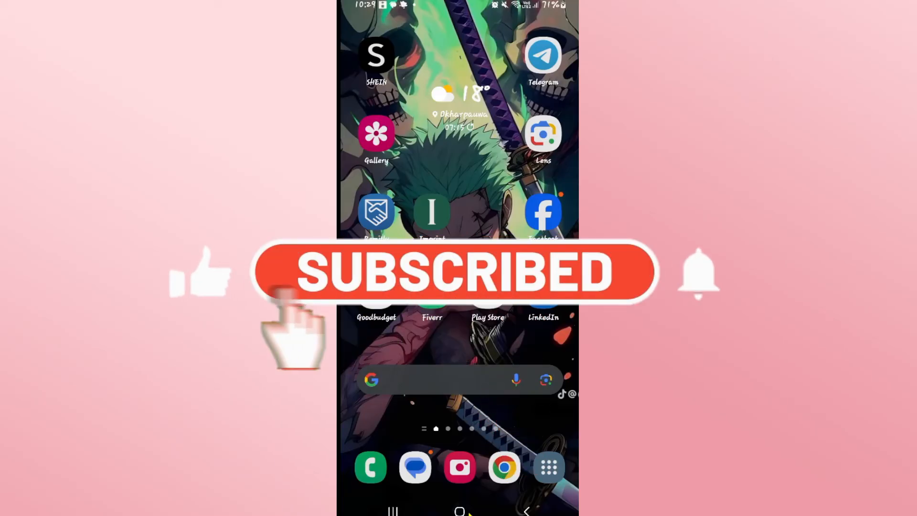